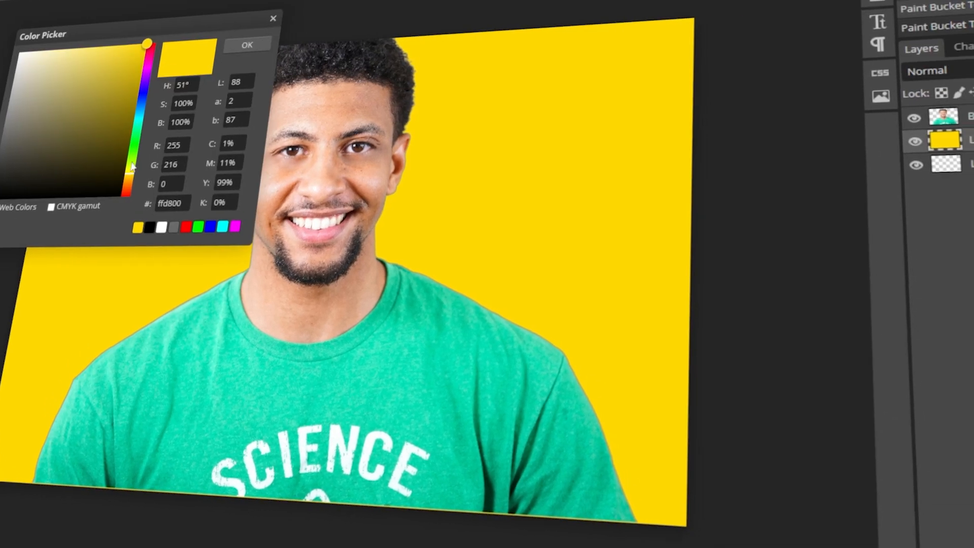
Load the portrait of the man in the green T-shirt on white as a single layer.
click(246, 44)
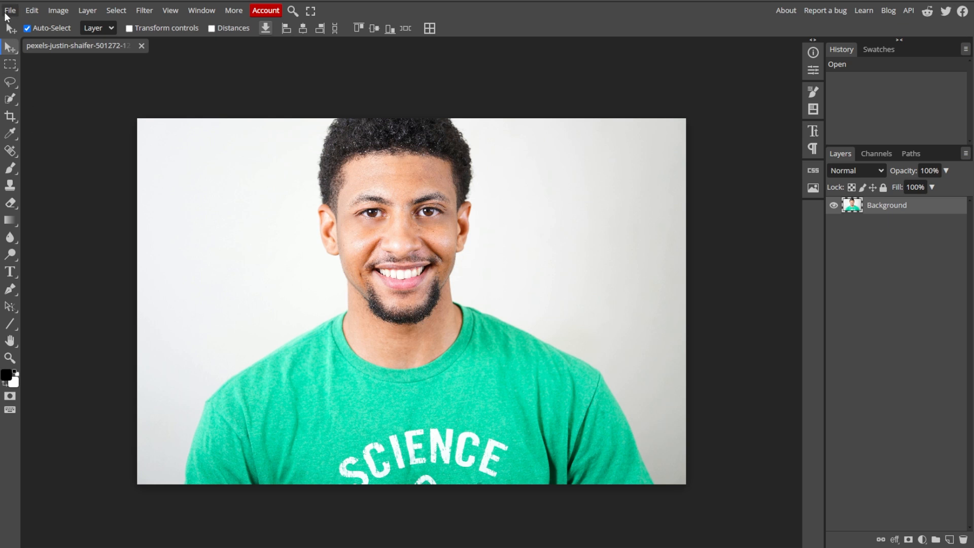
Reveal the Magic Wand, Quick Selection and Object Selection tool group.
click(9, 10)
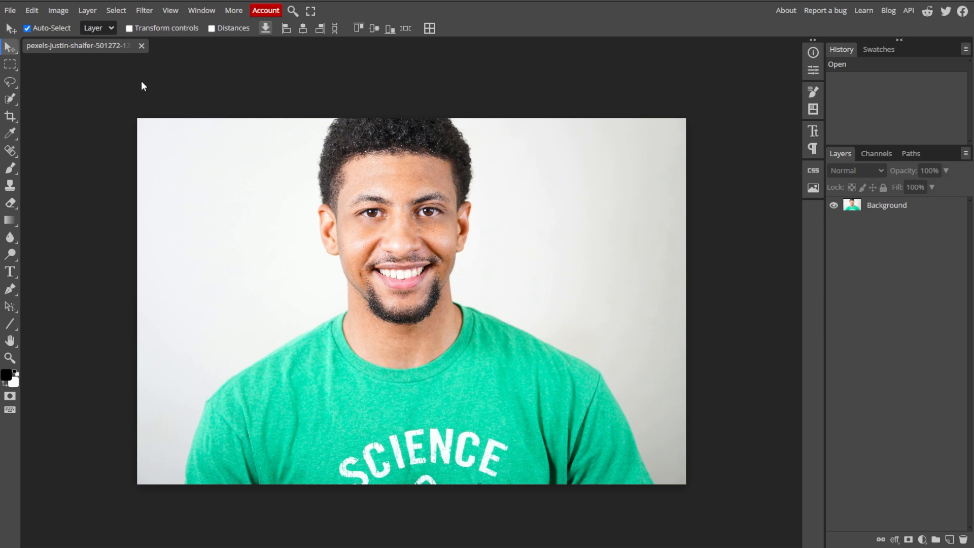
click(10, 133)
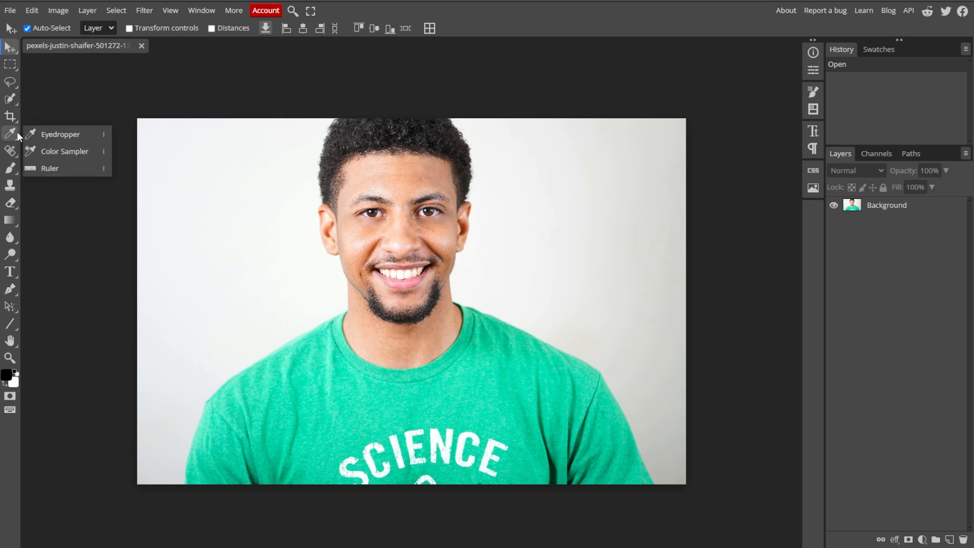
click(10, 99)
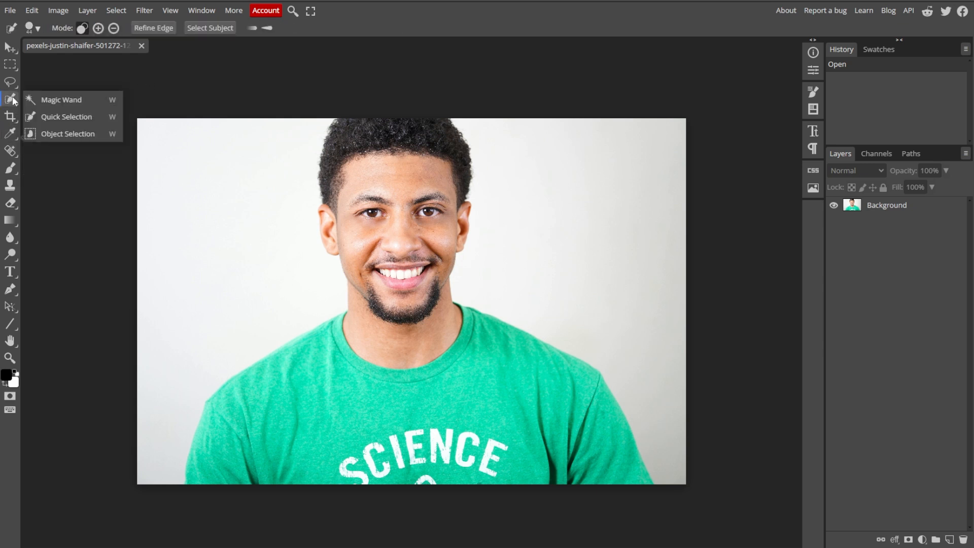
Magic-Wand the white background areas and refine the selection edges.
click(61, 99)
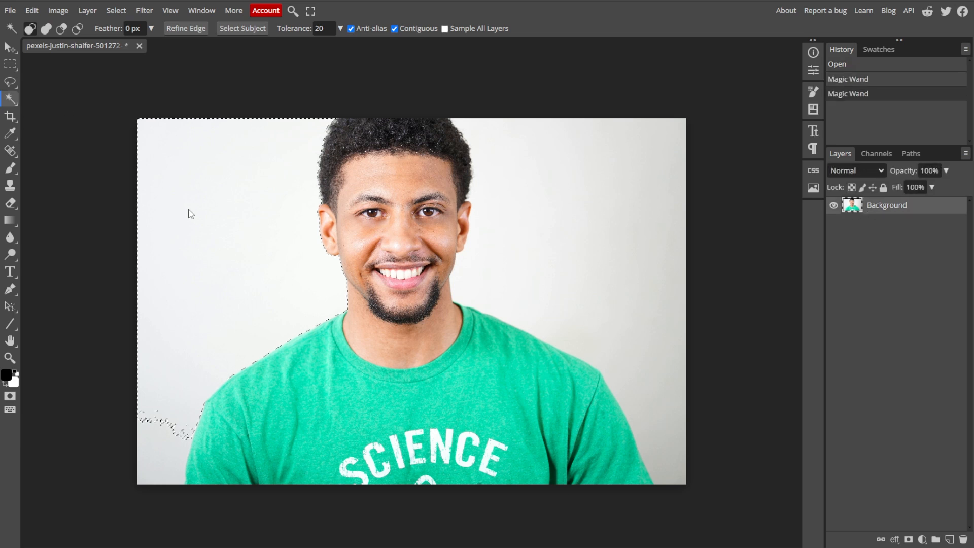
mouse_move(166, 443)
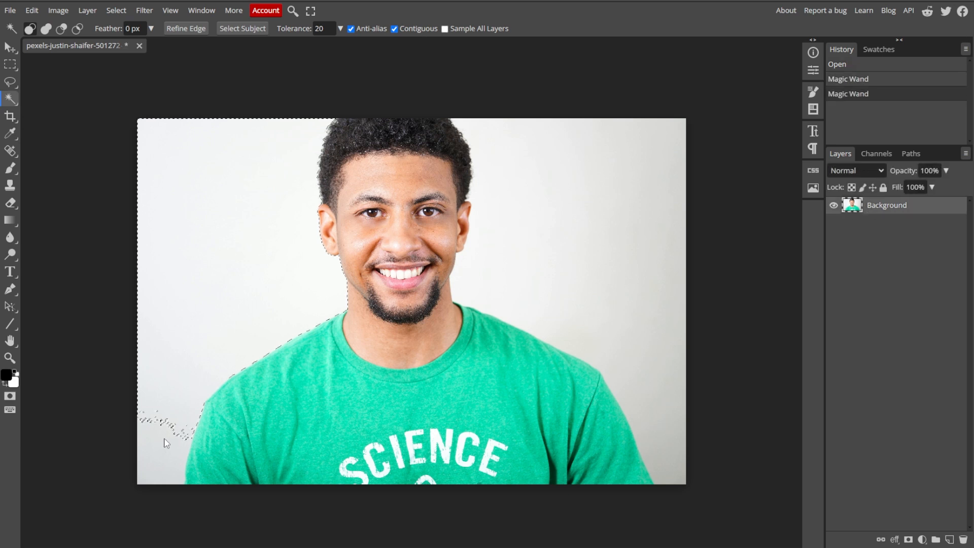
click(683, 454)
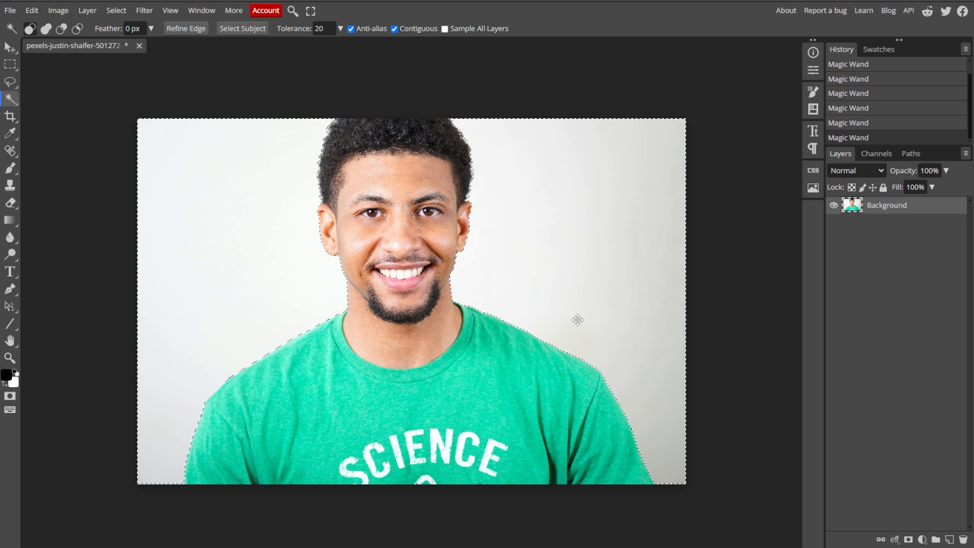
mouse_move(648, 367)
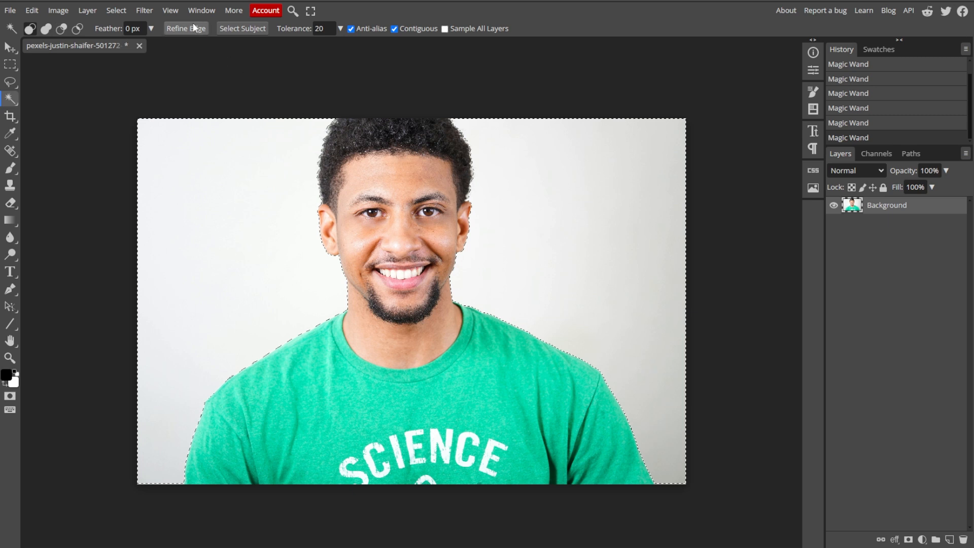
click(185, 28)
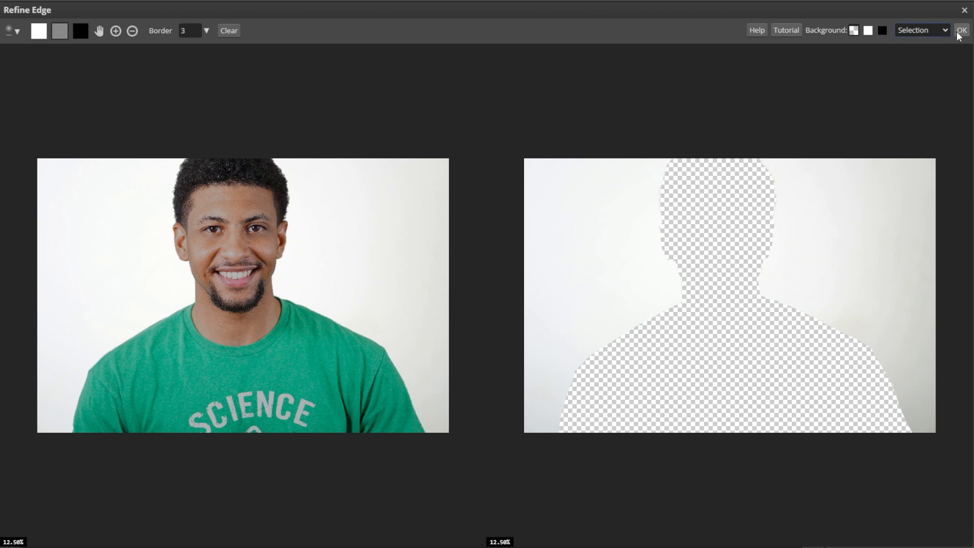
click(960, 29)
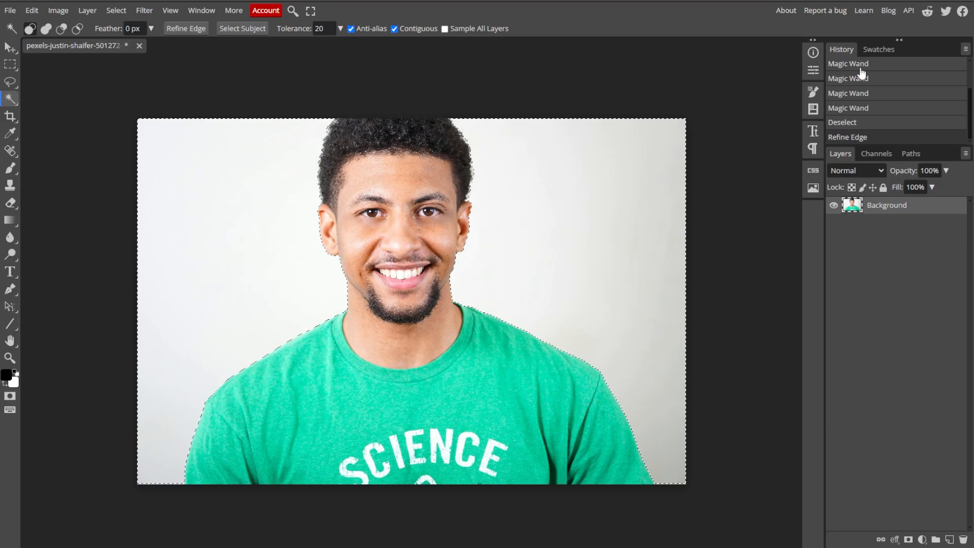
Clear the selection, auto-select the man as subject and invert to the background.
click(10, 99)
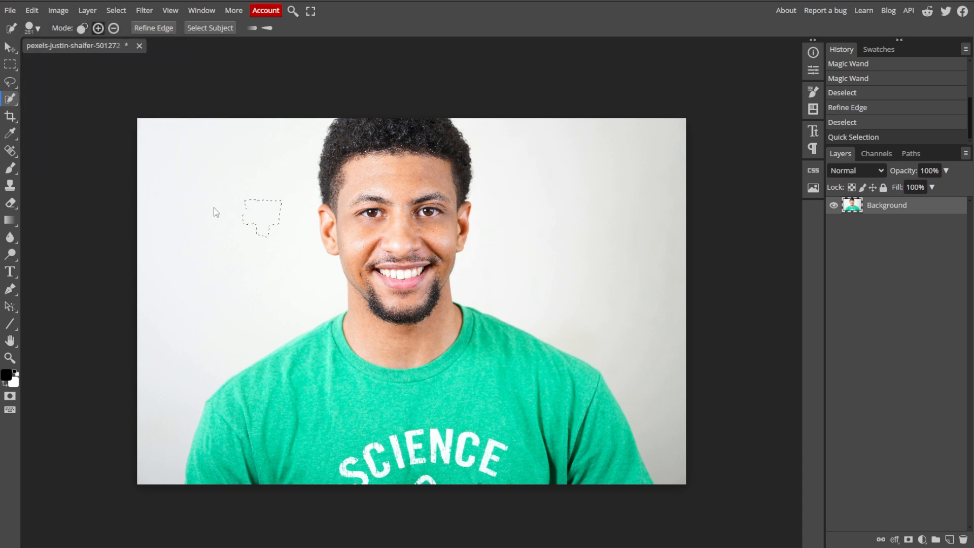
click(209, 28)
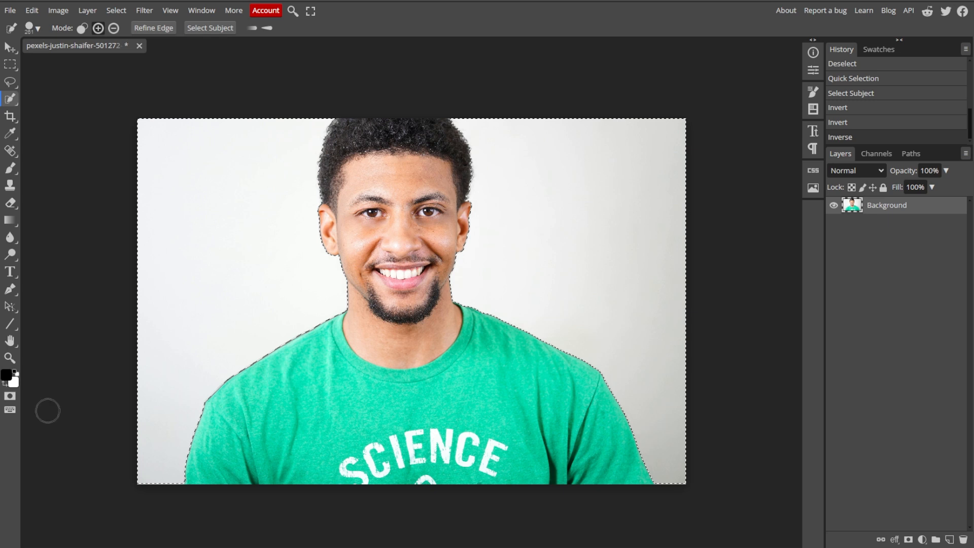
mouse_move(12, 450)
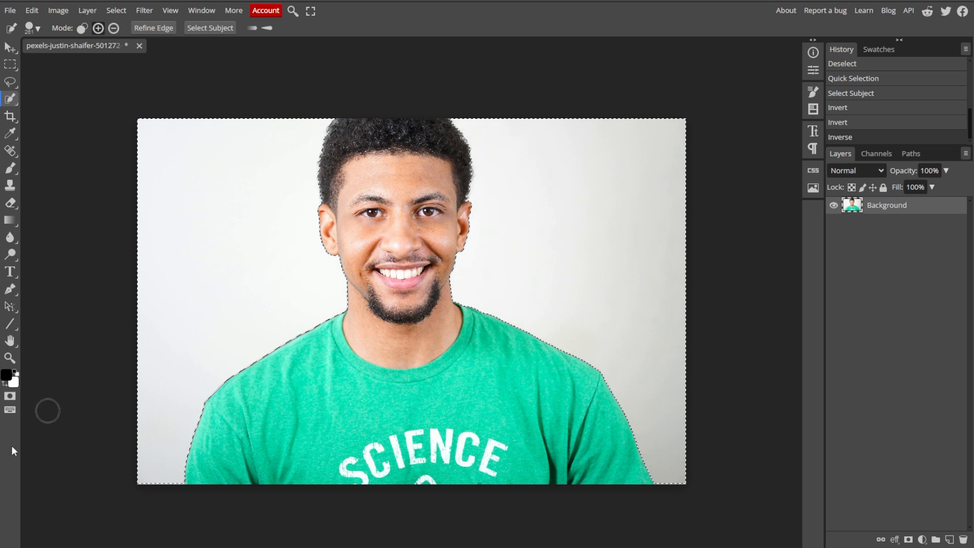
Delete the selected background to transparency and accept the layer style dialog.
key(Delete)
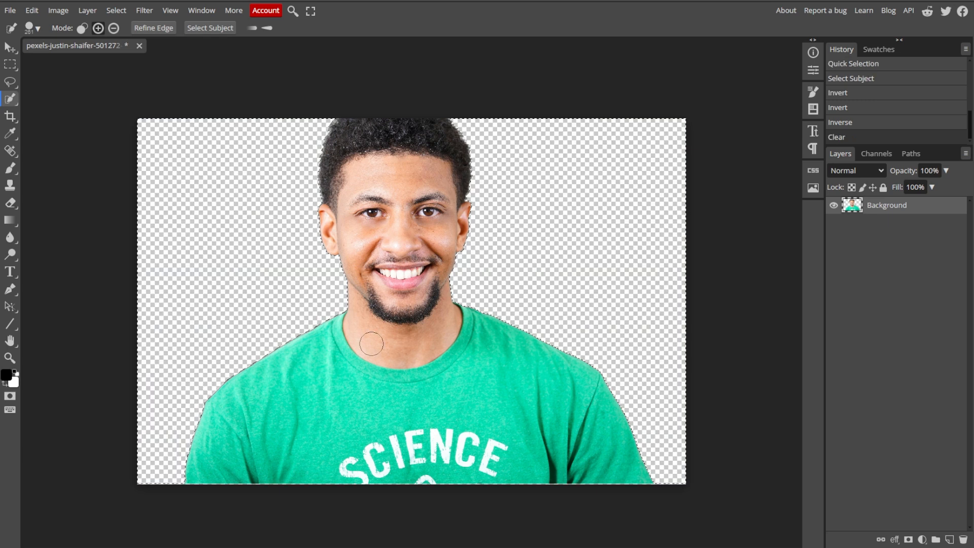
double_click(887, 205)
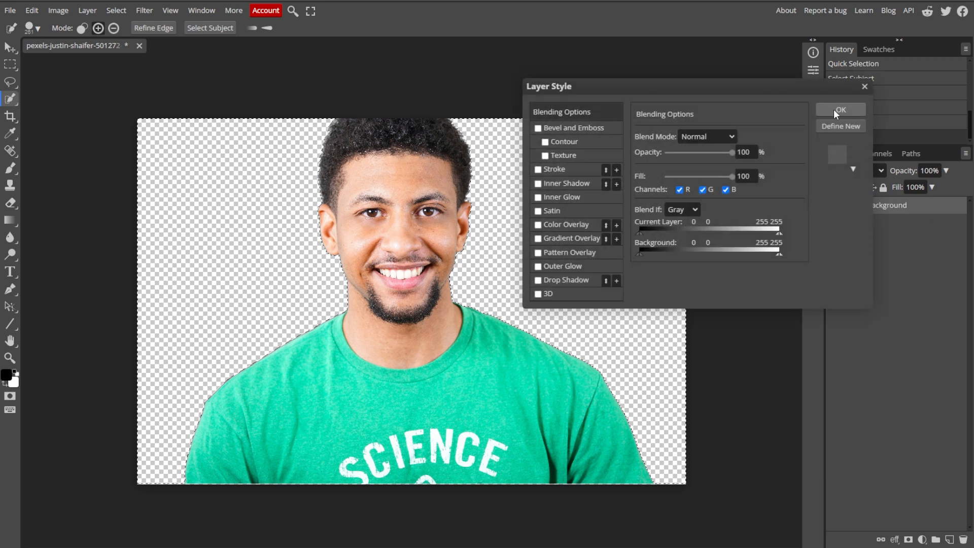
click(840, 109)
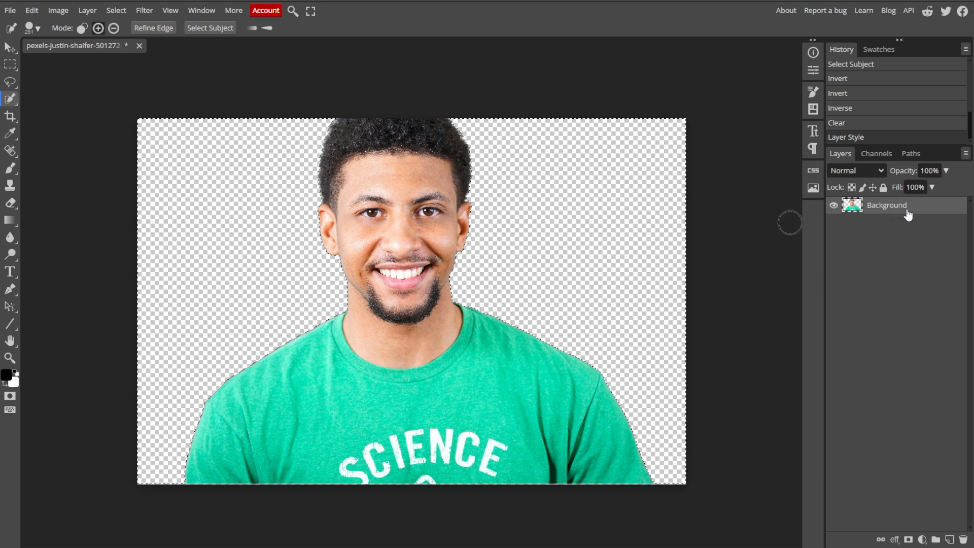
Create Layer 1 below the photo layer and add a second empty Layer 2.
click(950, 539)
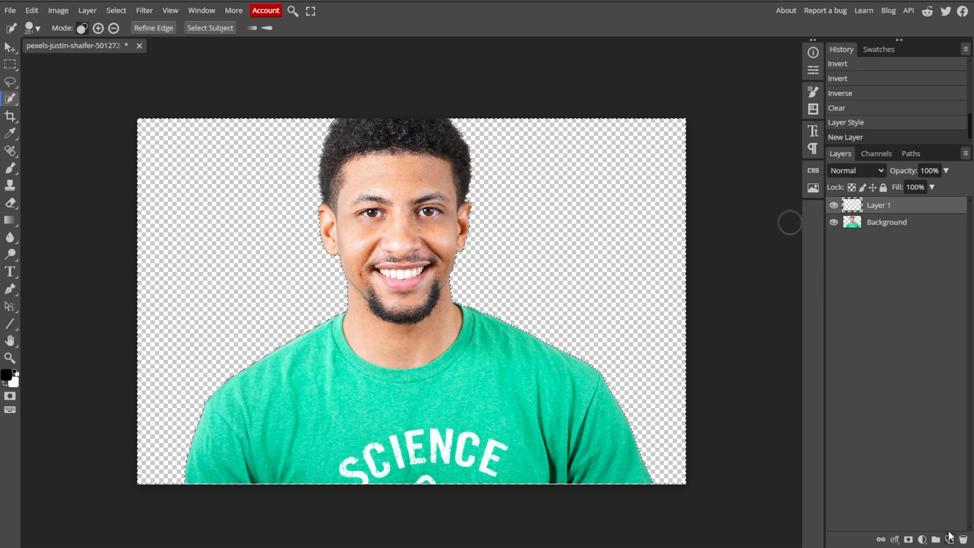
drag(878, 205, 878, 225)
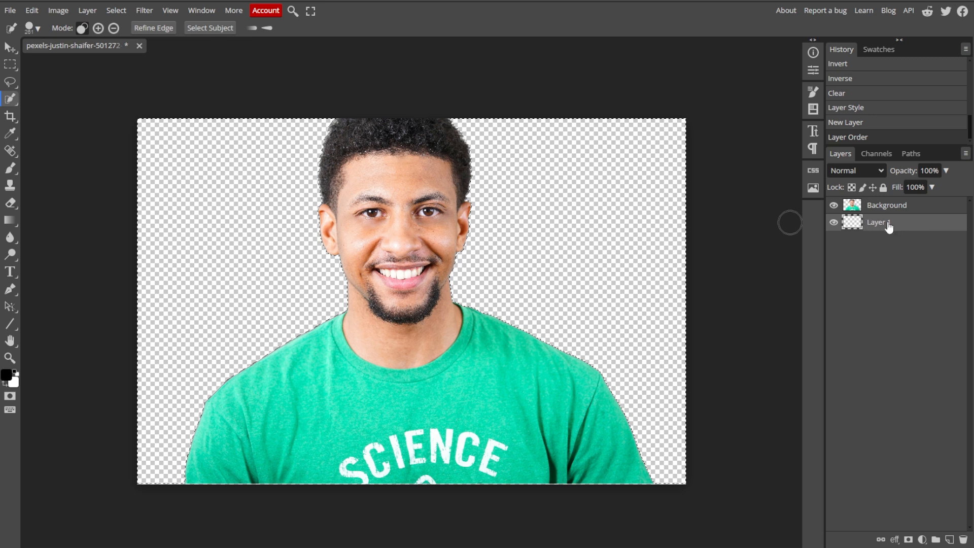
click(86, 11)
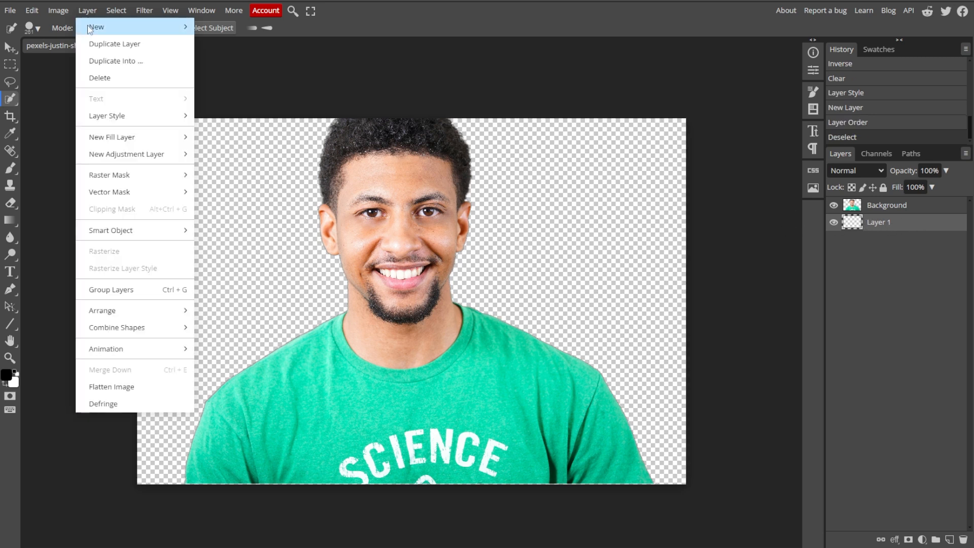
mouse_move(95, 27)
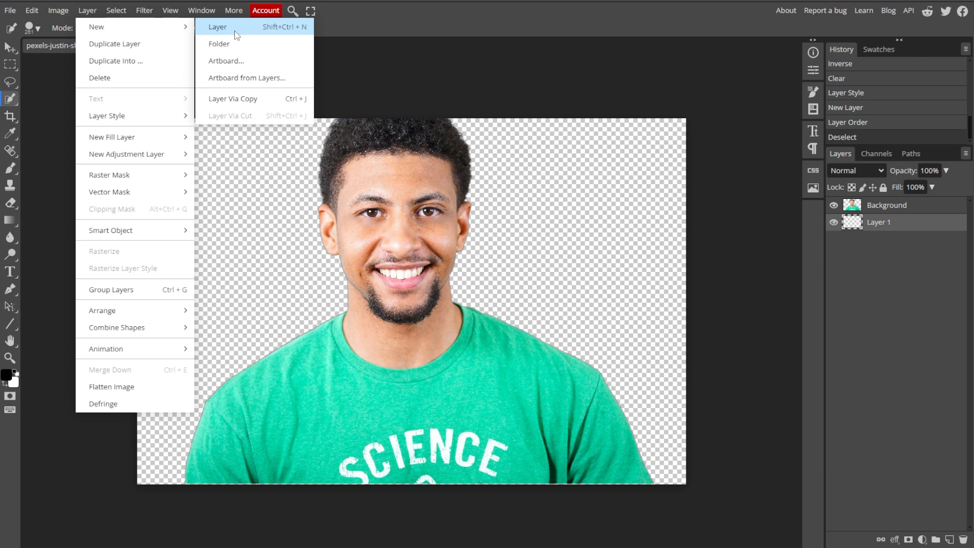
click(217, 26)
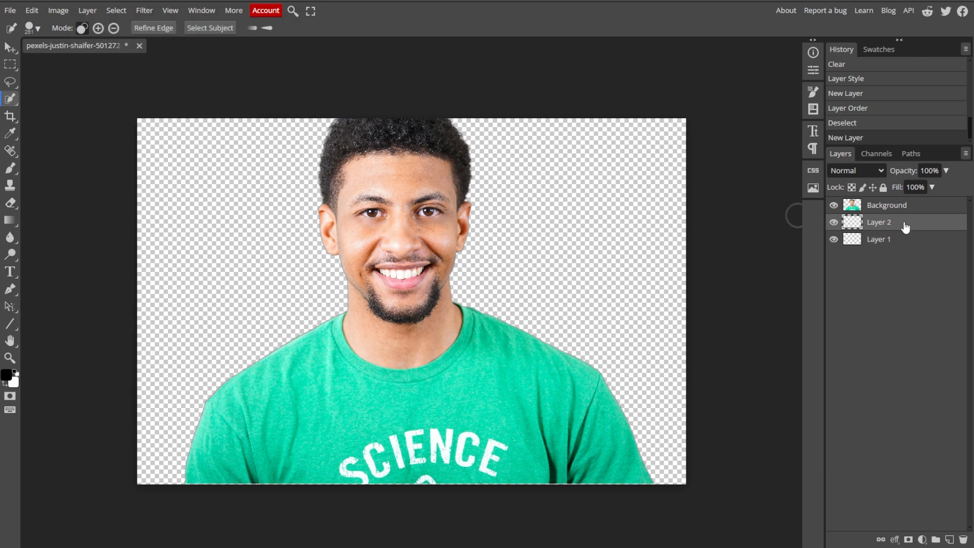
mouse_move(904, 225)
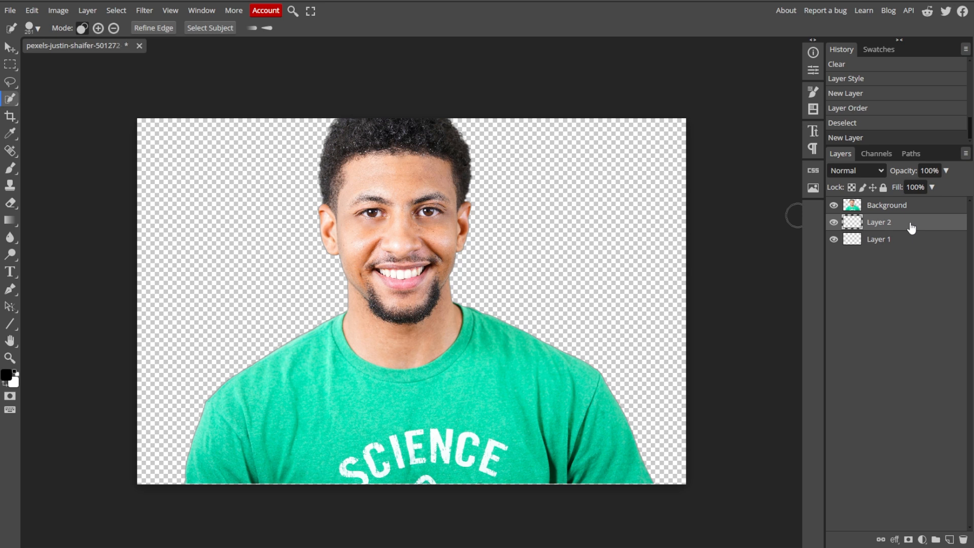
mouse_move(12, 263)
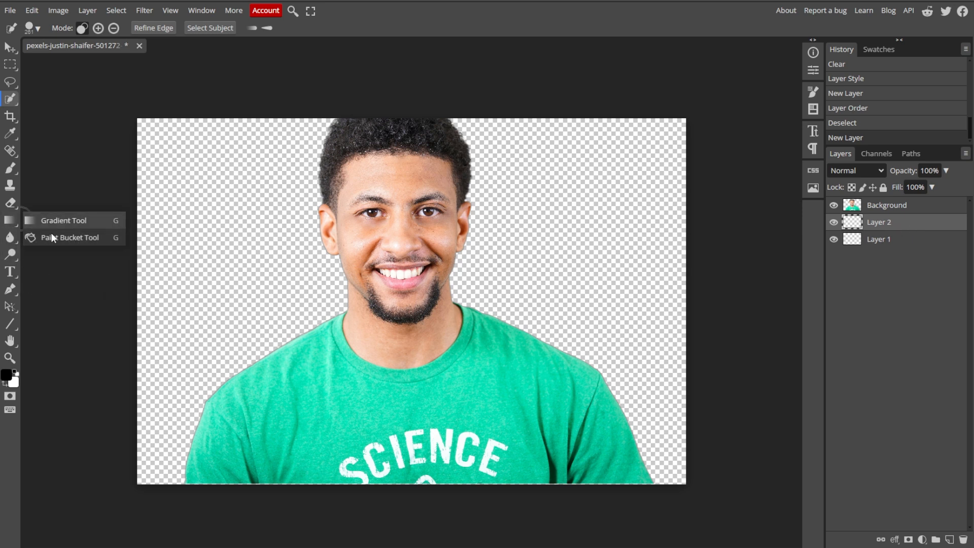
Paint-Bucket fill Layer 2 behind the man with solid blue, after a yellow try.
click(70, 237)
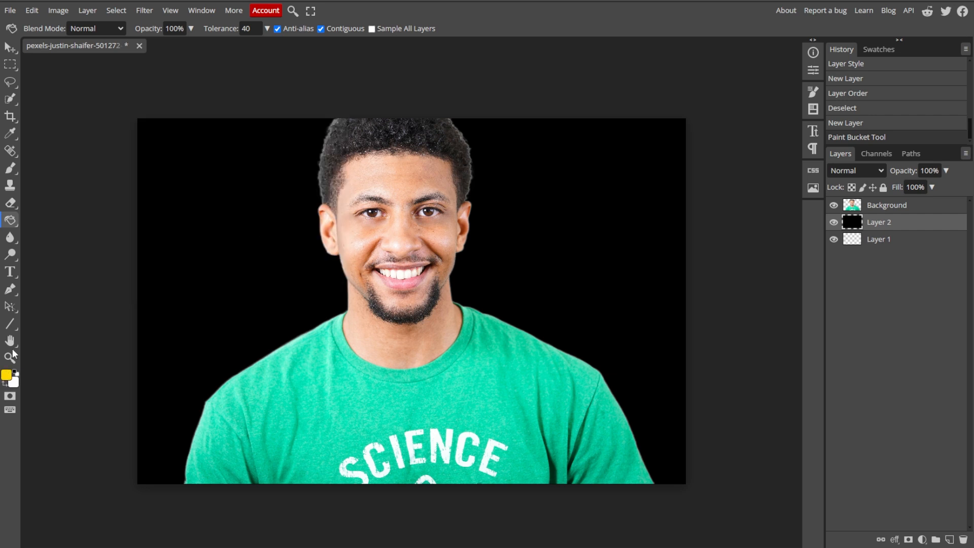
click(280, 204)
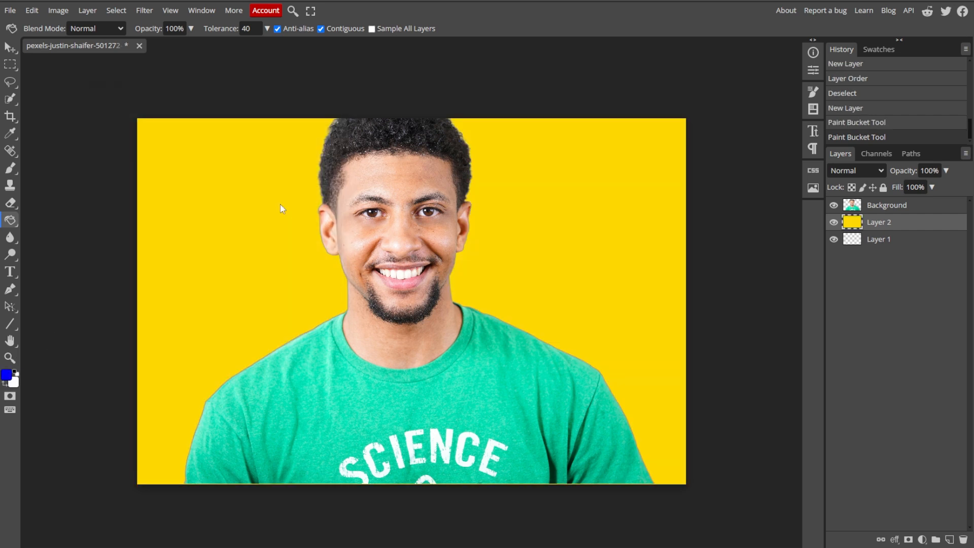
click(280, 208)
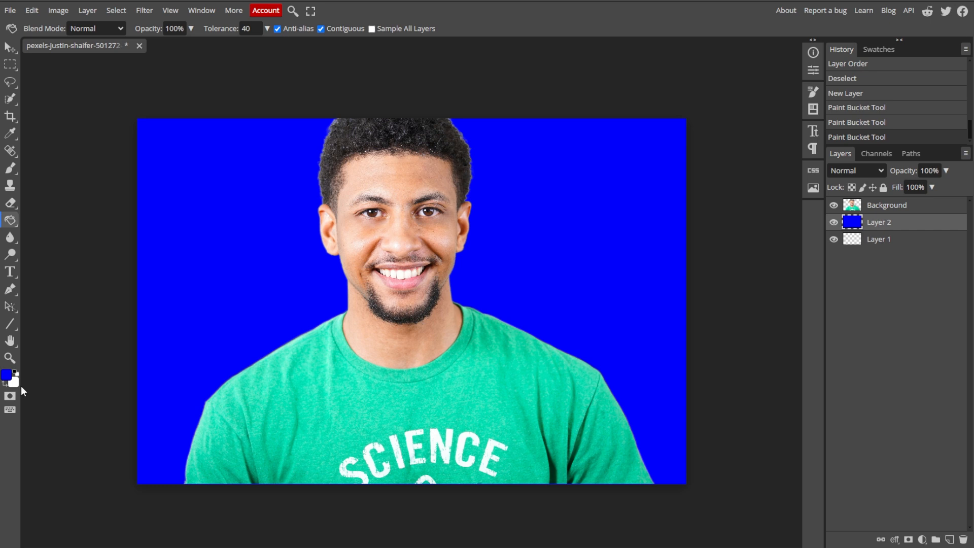
click(10, 10)
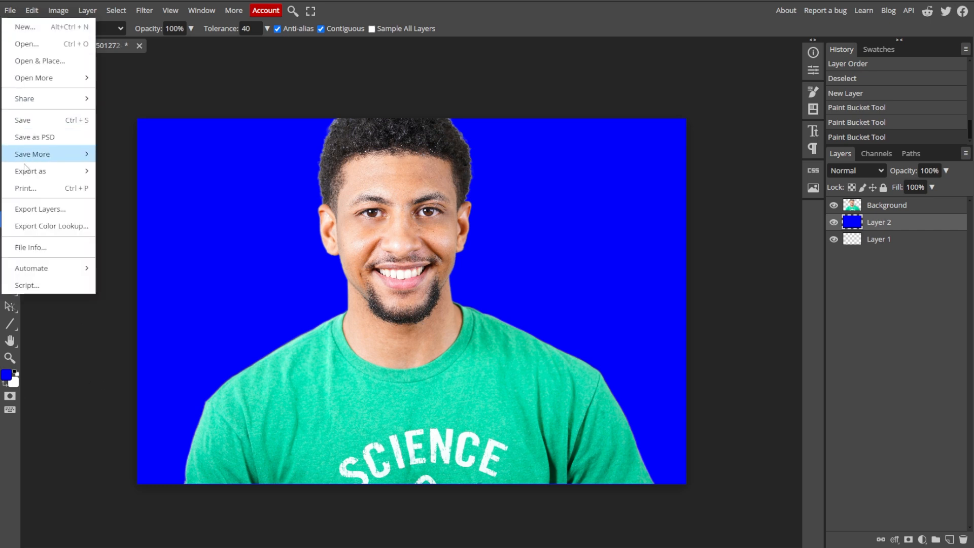